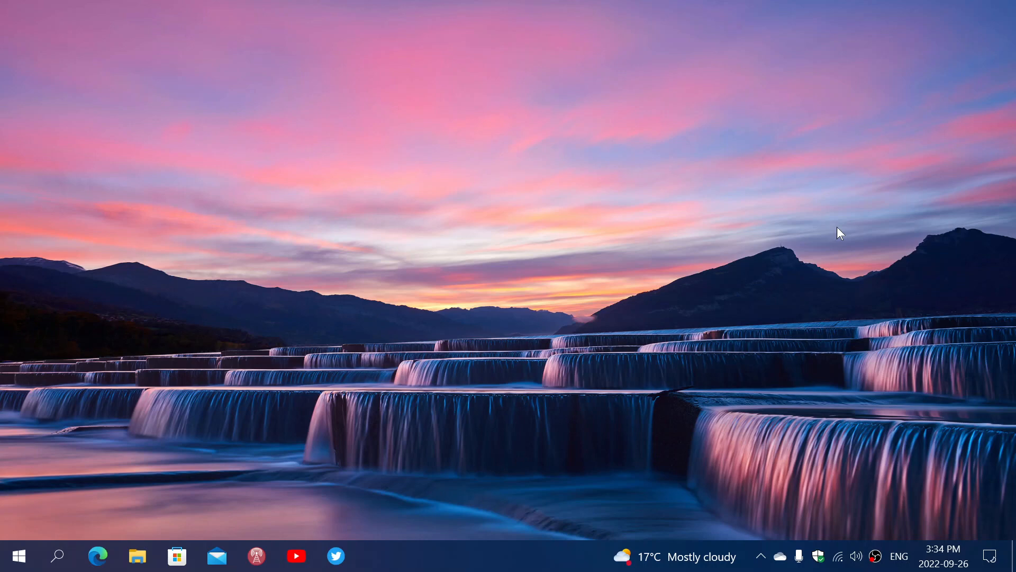
mouse_move(750, 373)
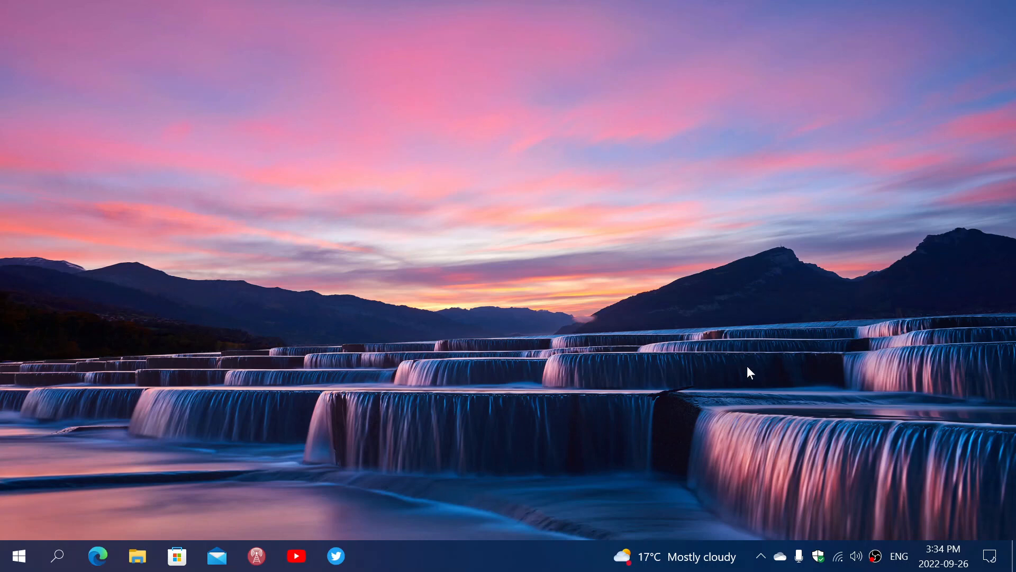
mouse_move(847, 472)
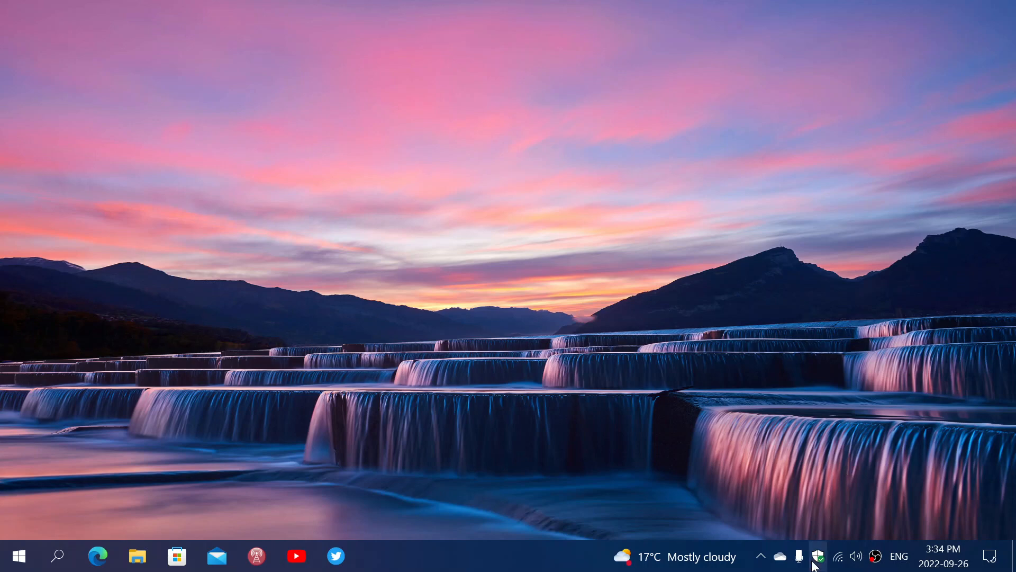
Step: Show the Reputation-based protection settings with all SmartScreen and app-blocking options on
click(819, 555)
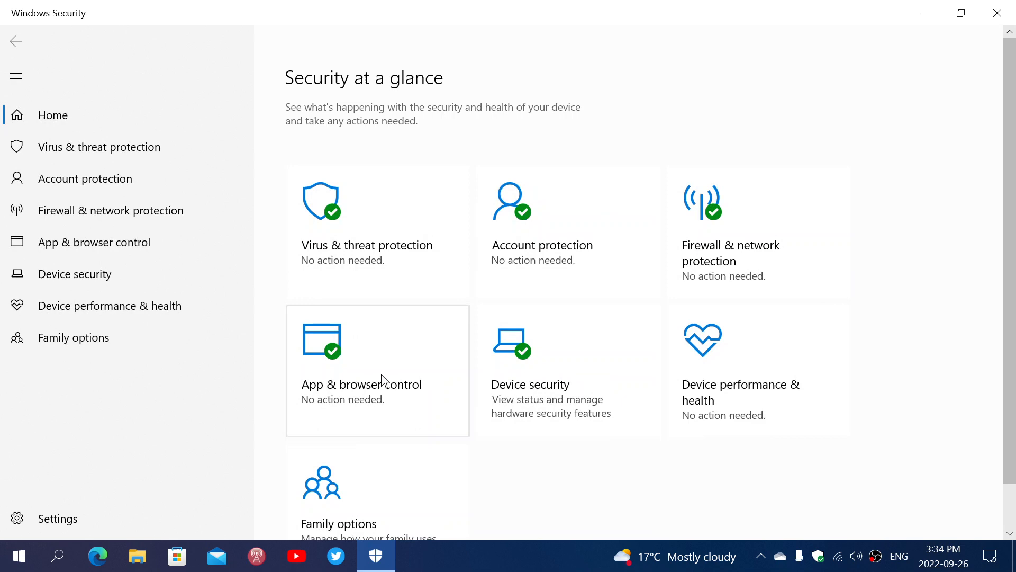
click(361, 383)
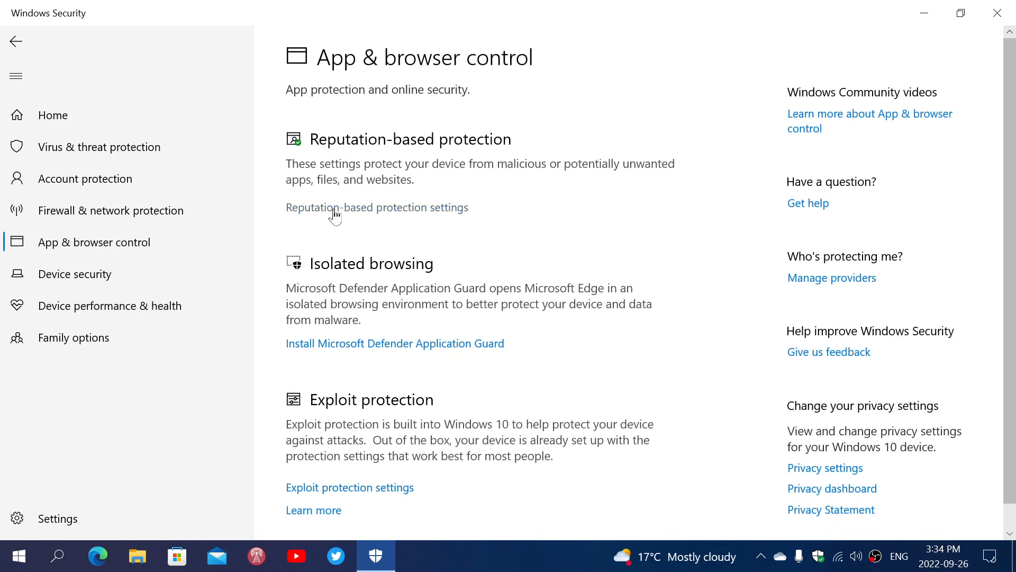
click(377, 206)
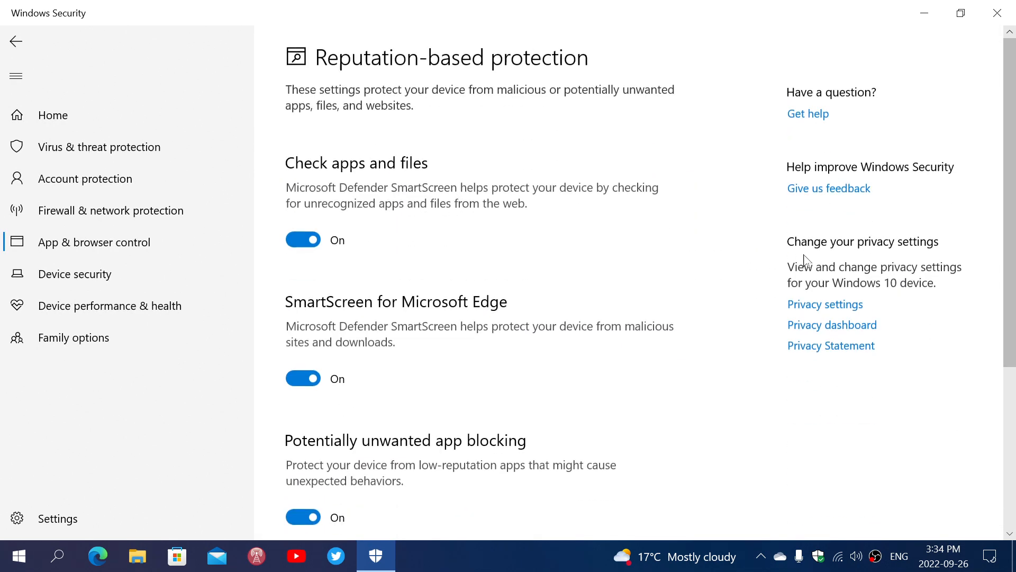
scroll(down, 3)
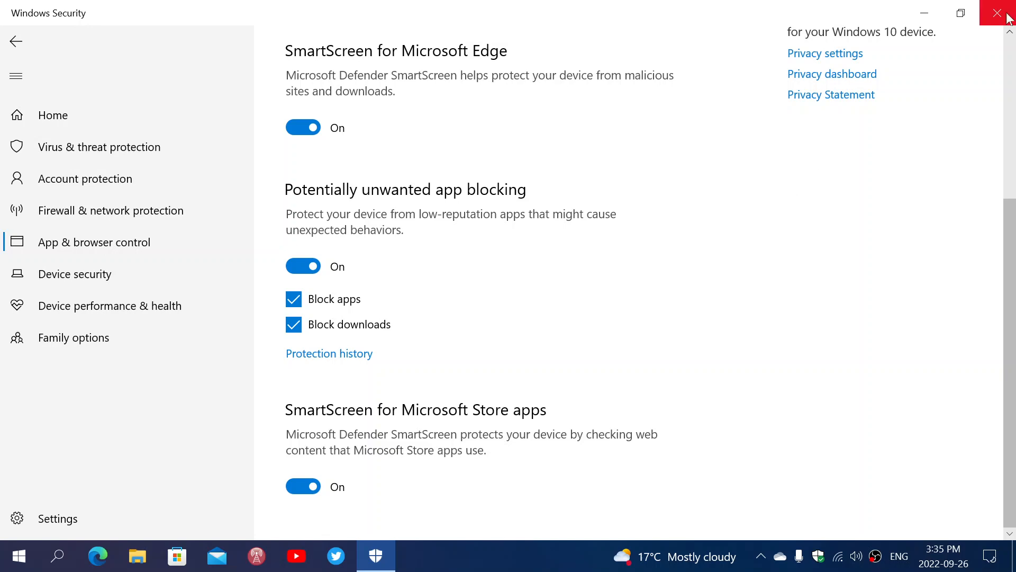
Step: Close Windows Security, returning to the desktop
click(1002, 13)
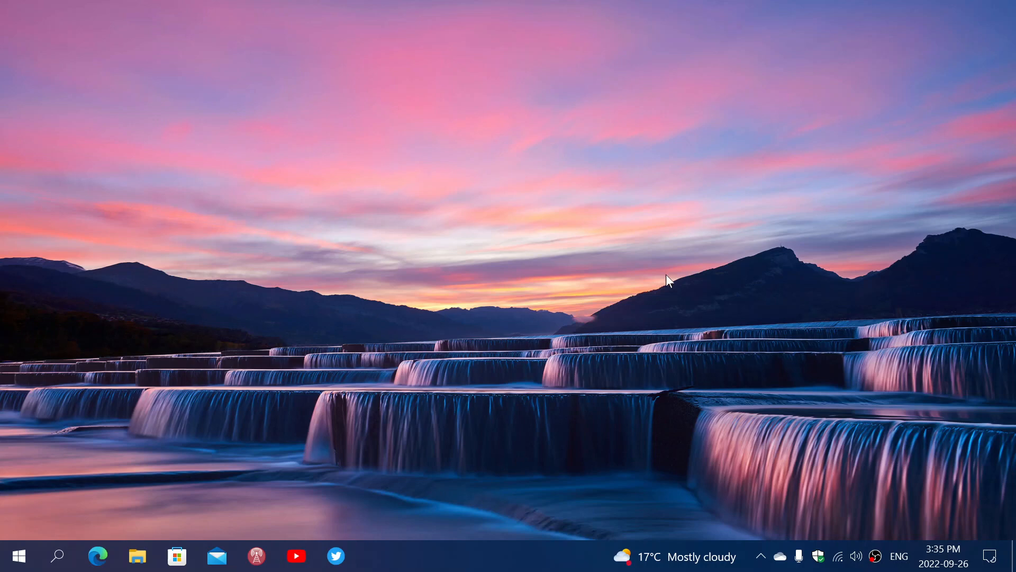
mouse_move(818, 555)
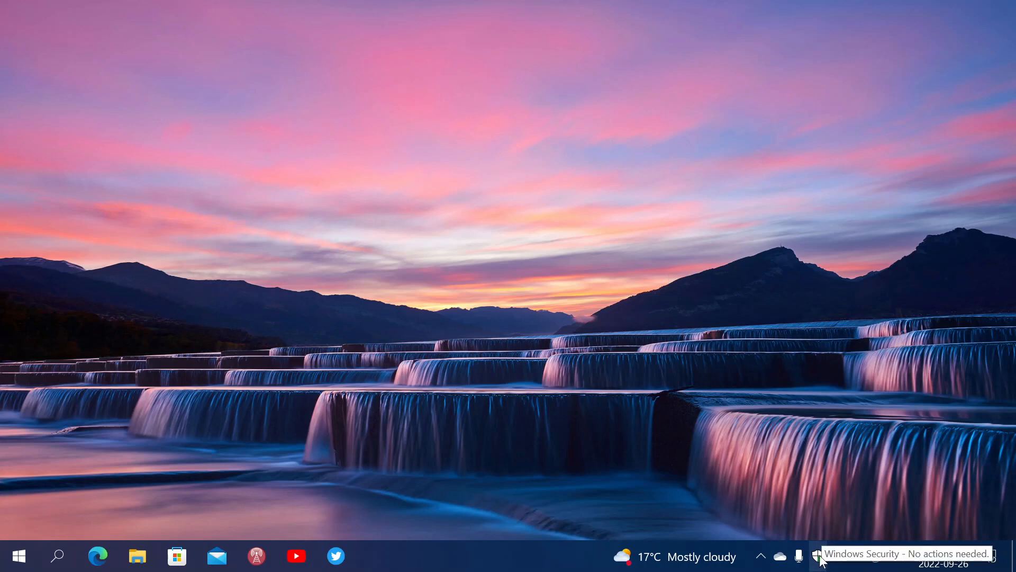
Step: Reopen Windows Security and show the App & browser control page
click(820, 556)
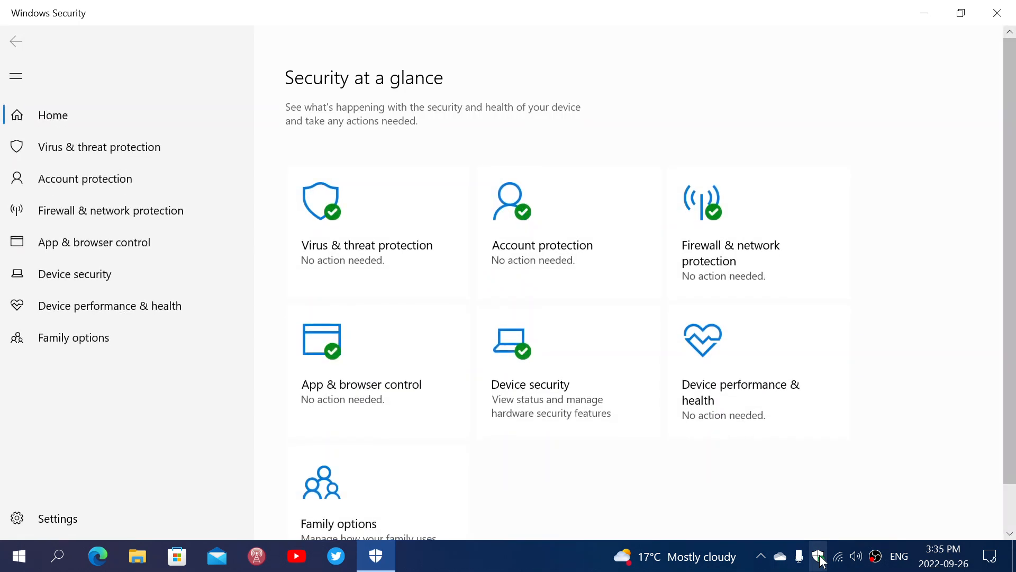
scroll(down, 3)
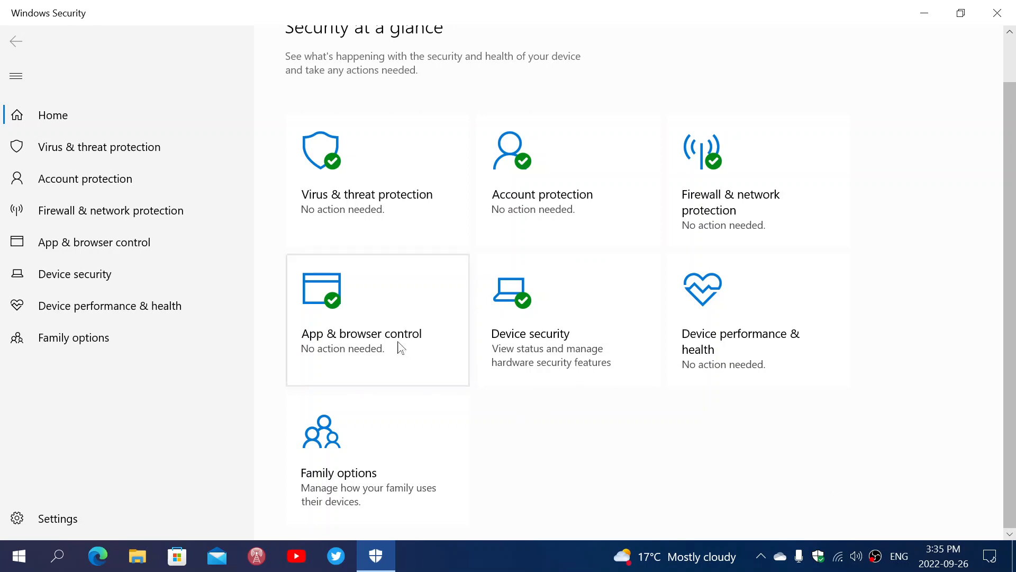
click(361, 334)
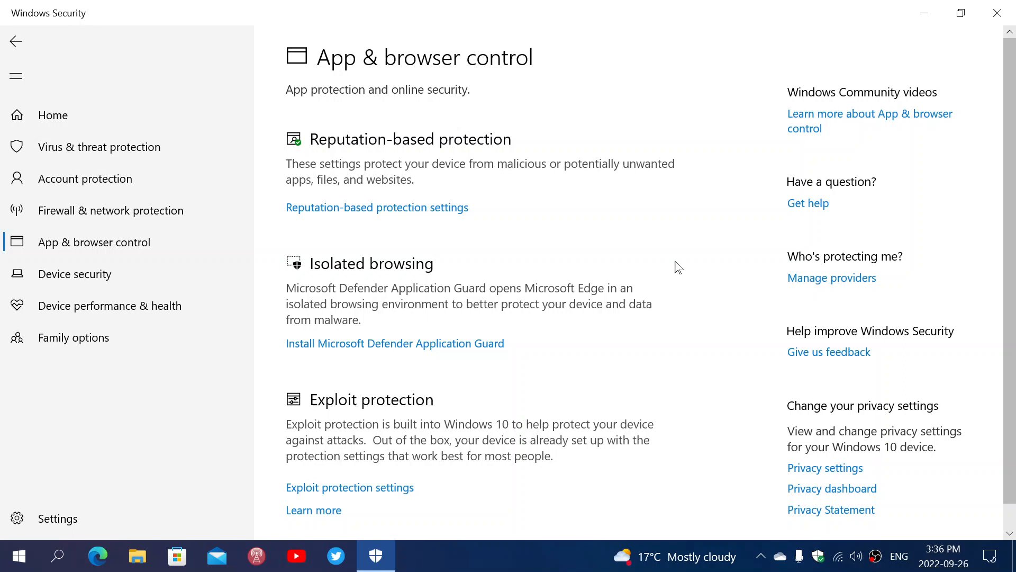
mouse_move(627, 235)
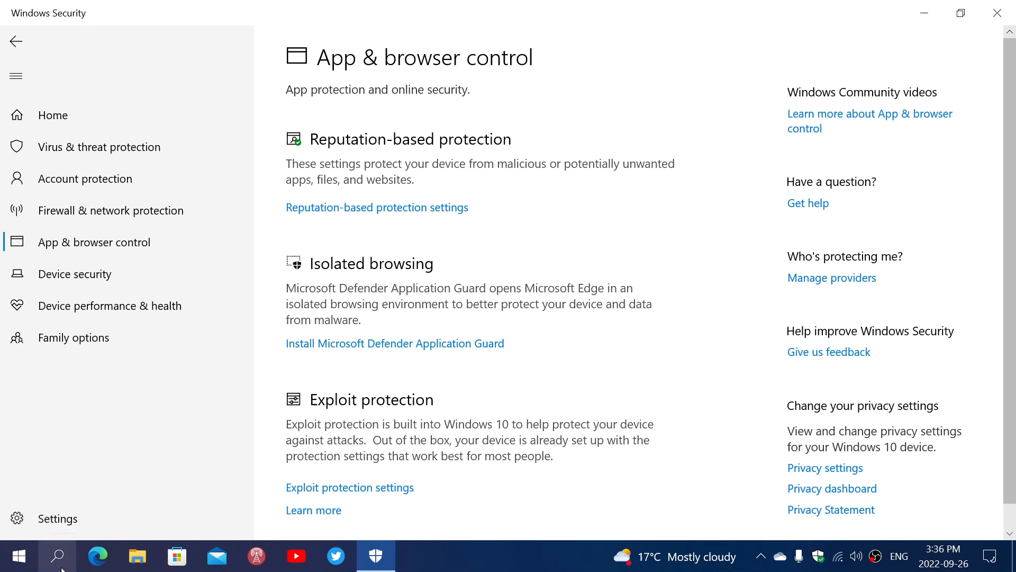
click(57, 556)
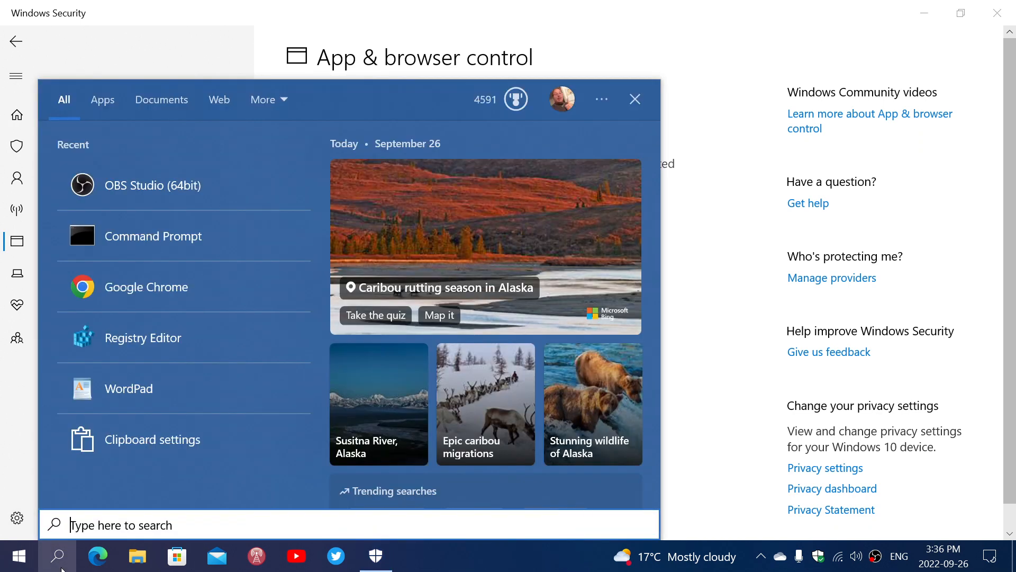
text(winve)
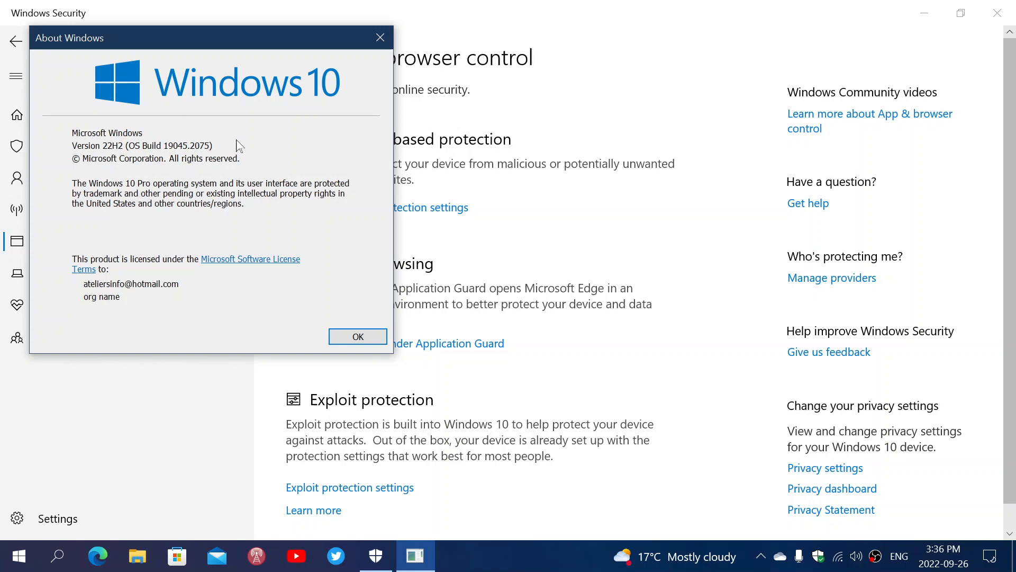
mouse_move(380, 38)
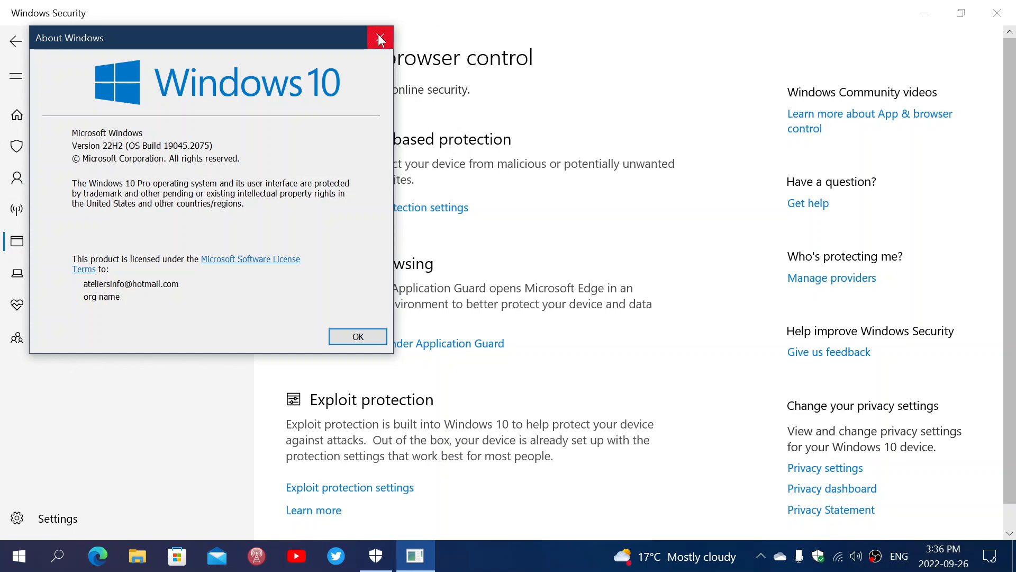
click(381, 38)
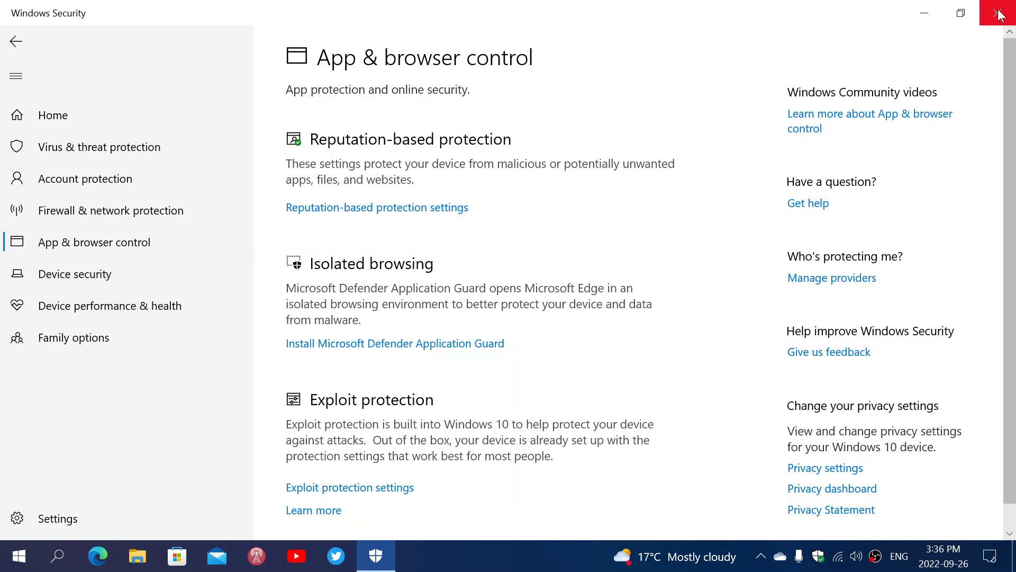
Step: Close Windows Security, leaving the desktop wallpaper and taskbar
click(1001, 12)
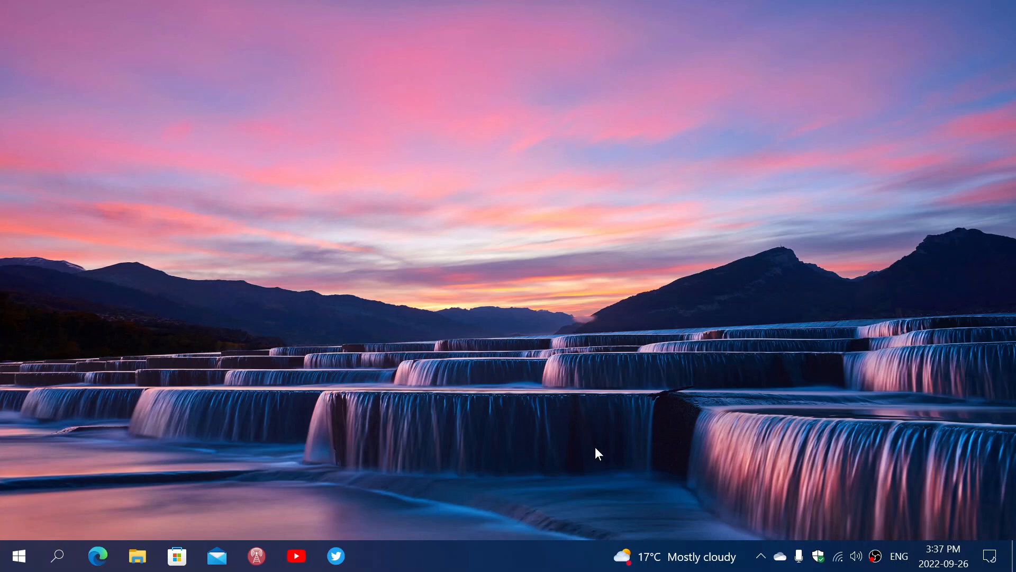
mouse_move(656, 362)
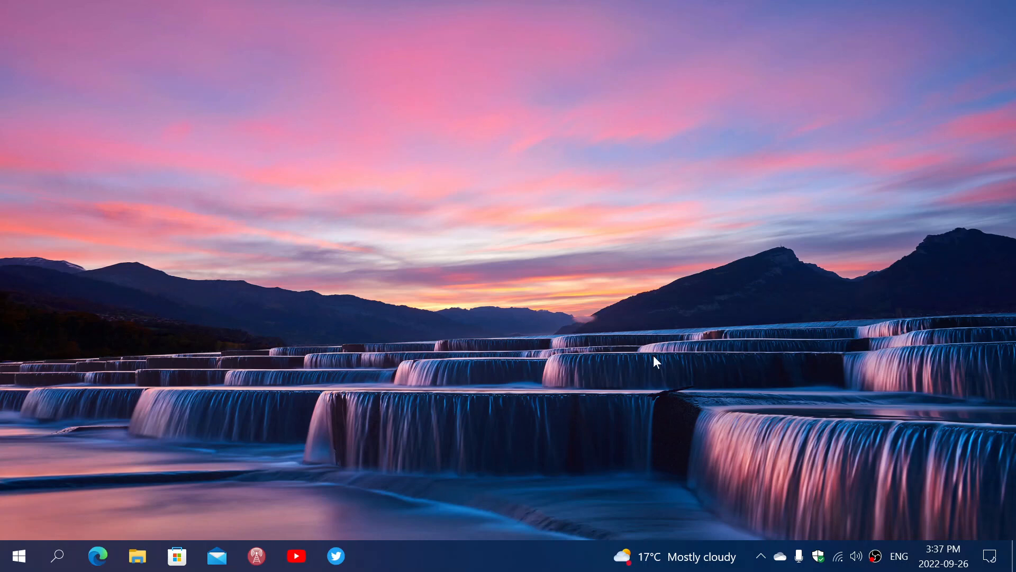
mouse_move(530, 472)
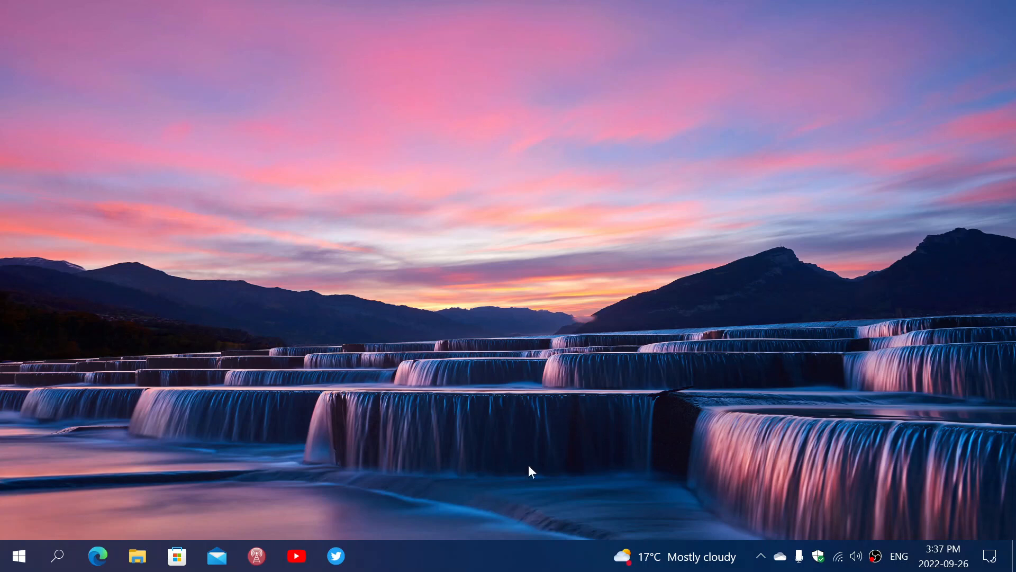